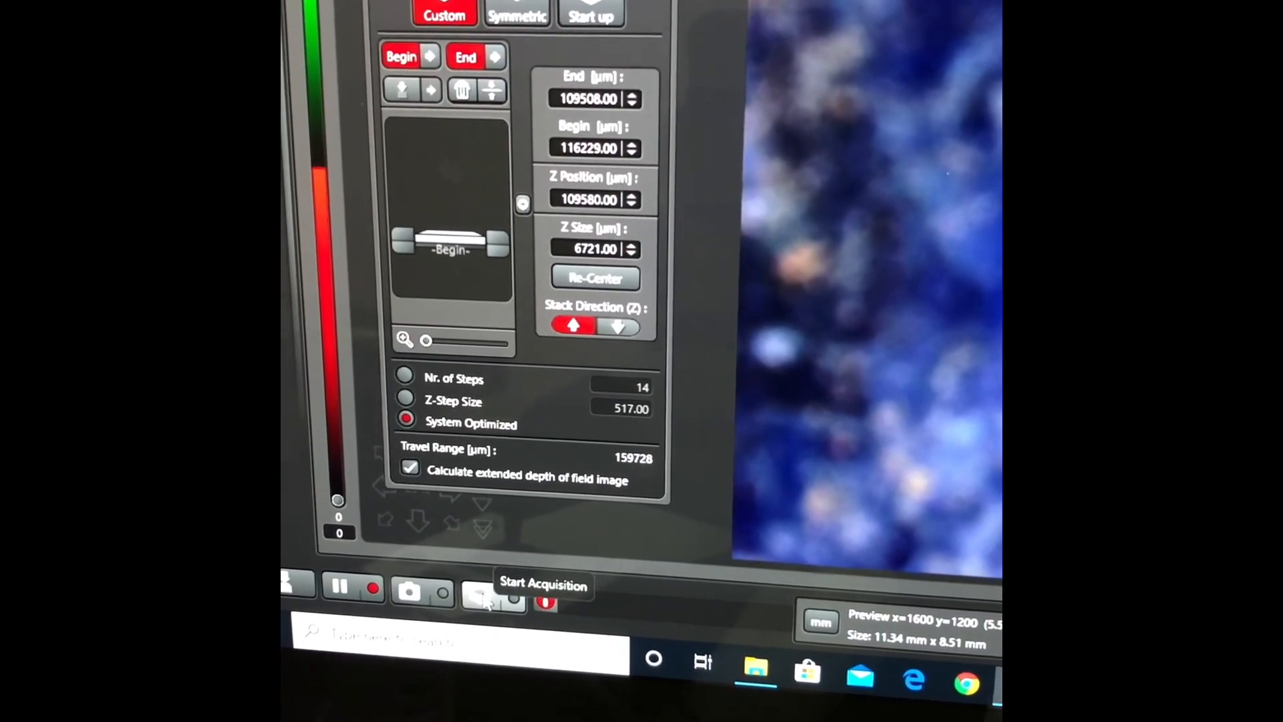
- Begin the z-stack scan of 14 steps at 517 µm with extended depth of field
left_click(479, 596)
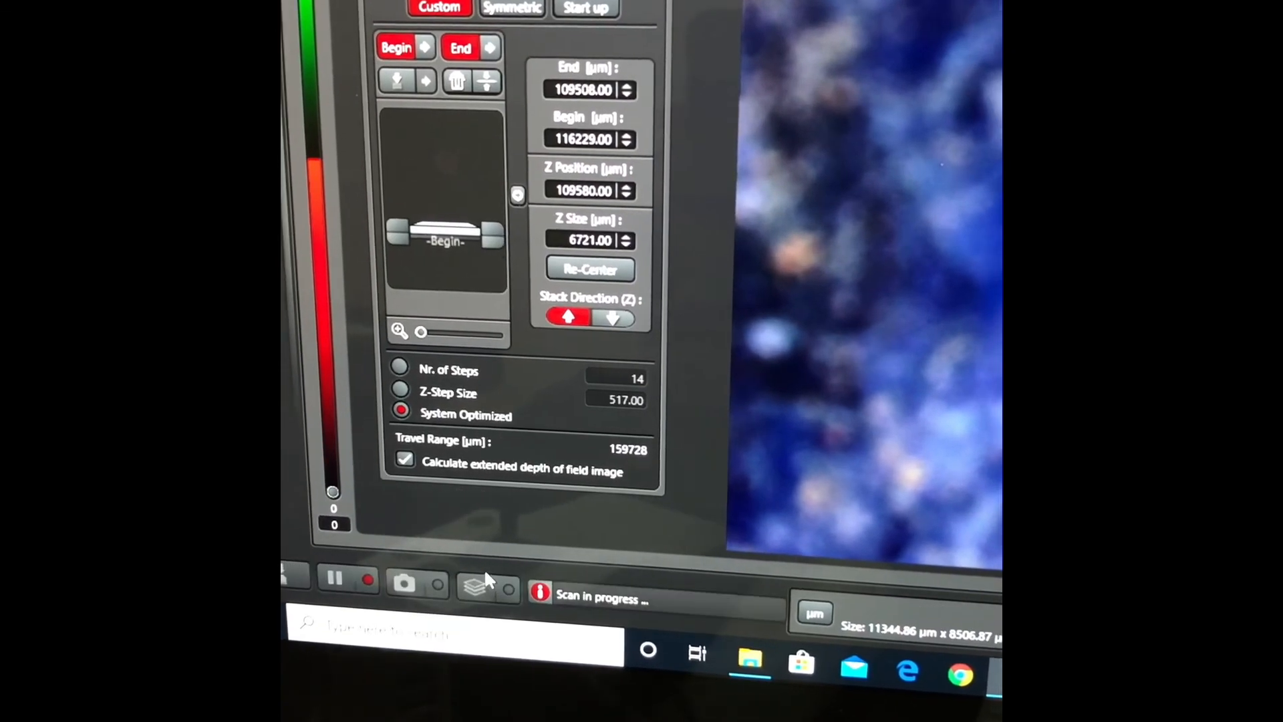